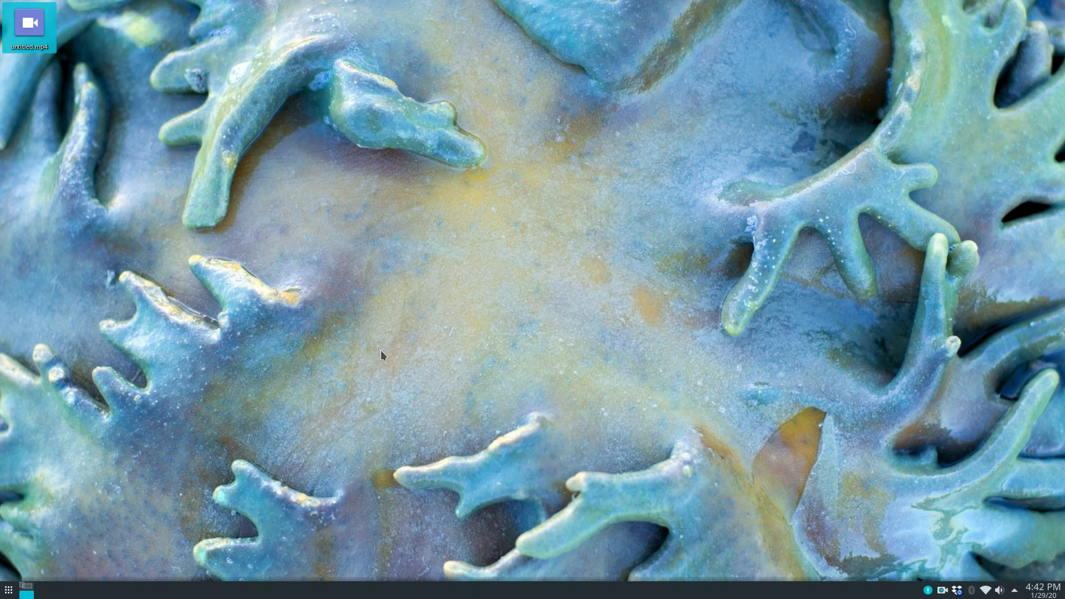
Step: Bring up the KDE application launcher from the bottom-left panel button
left_click(9, 588)
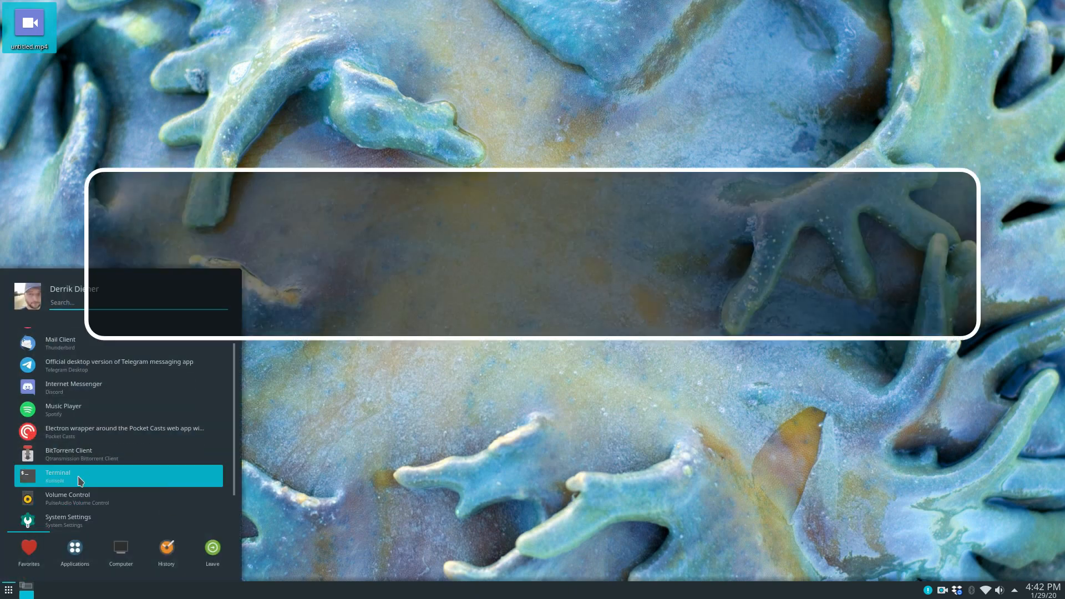
Step: Launch Konsole from the Favorites list to get a bash prompt
left_click(58, 476)
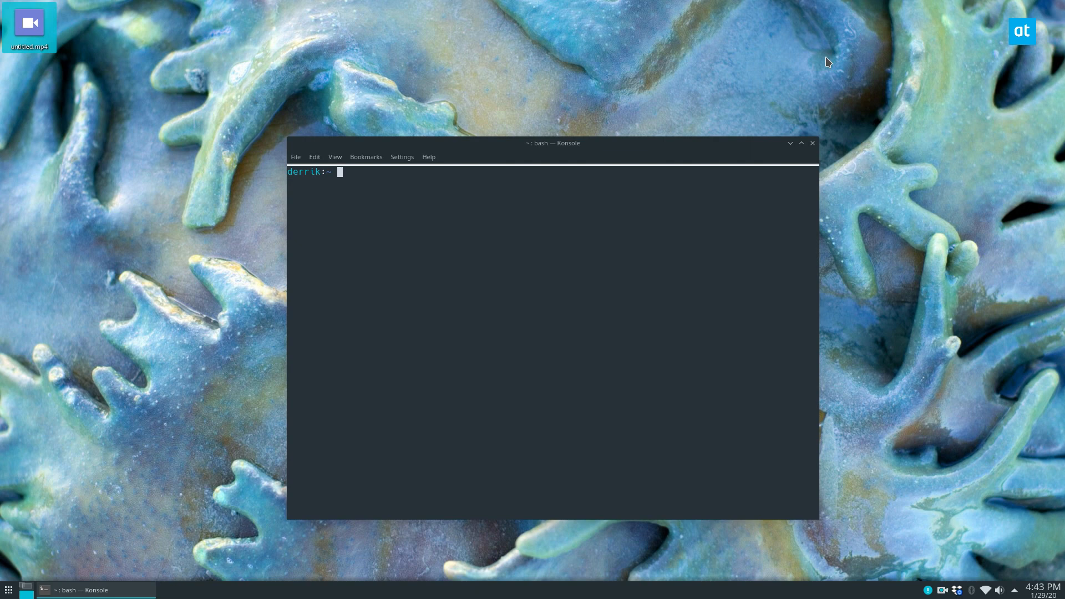
Step: Run 'flatpak search filezilla' to list the Flathub package, version 3.46.3 stable
type("f")
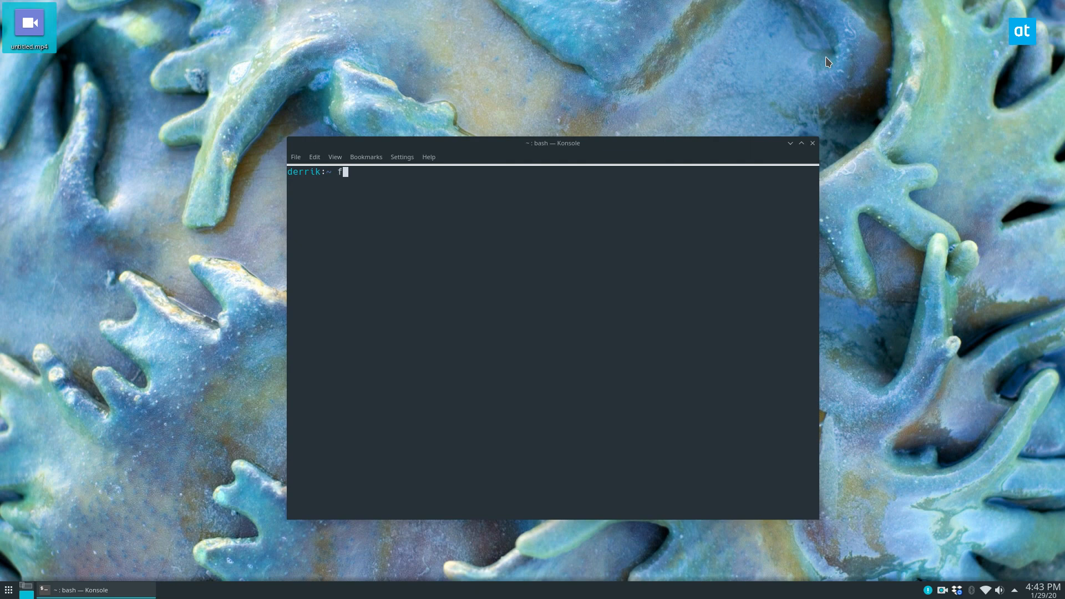
type("latpak search filezilla")
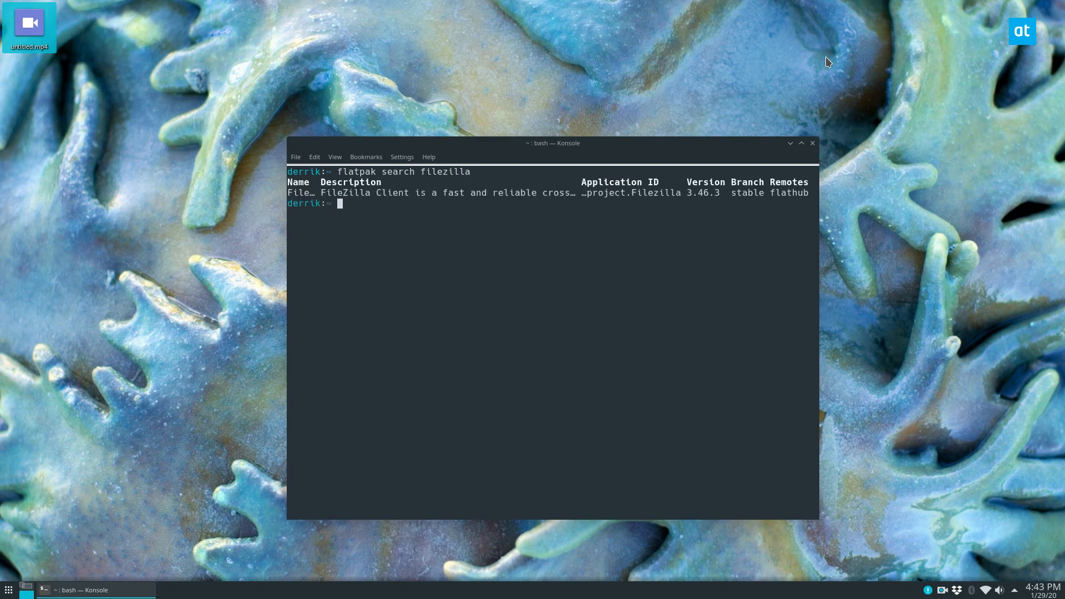
mouse_move(818, 159)
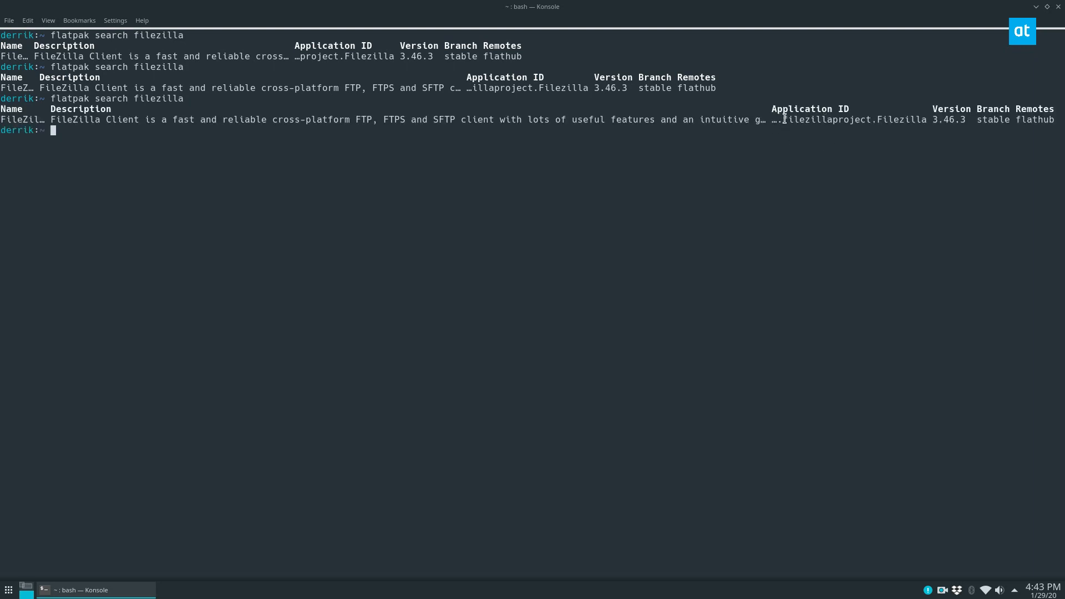
type("s")
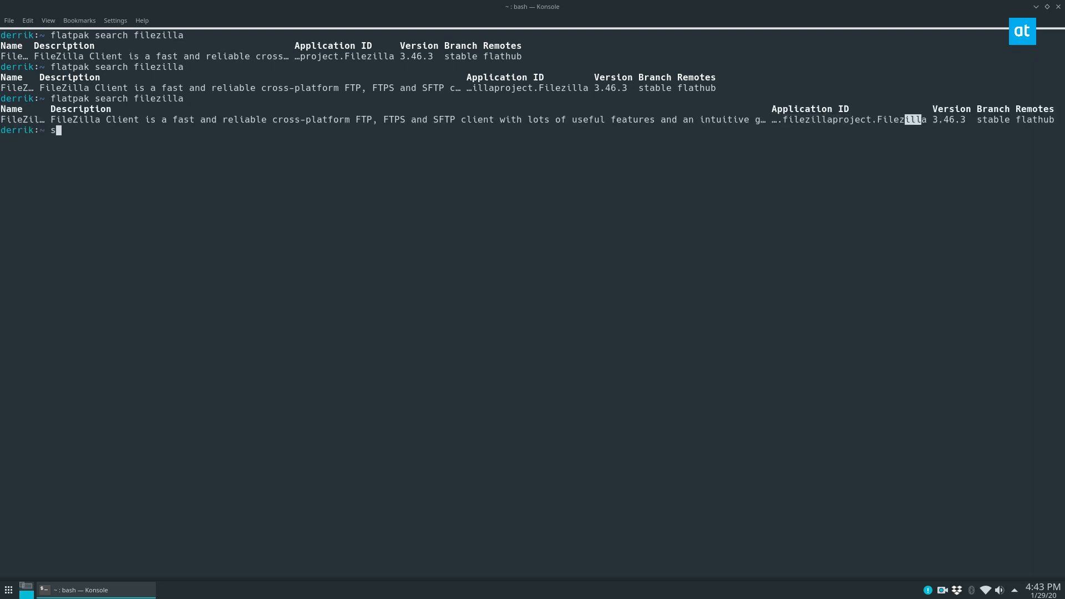
Step: Run 'sudo flatpak install filezilla', answering y to the remote and ref prompts until installation completes
type("sudo flatpak install f")
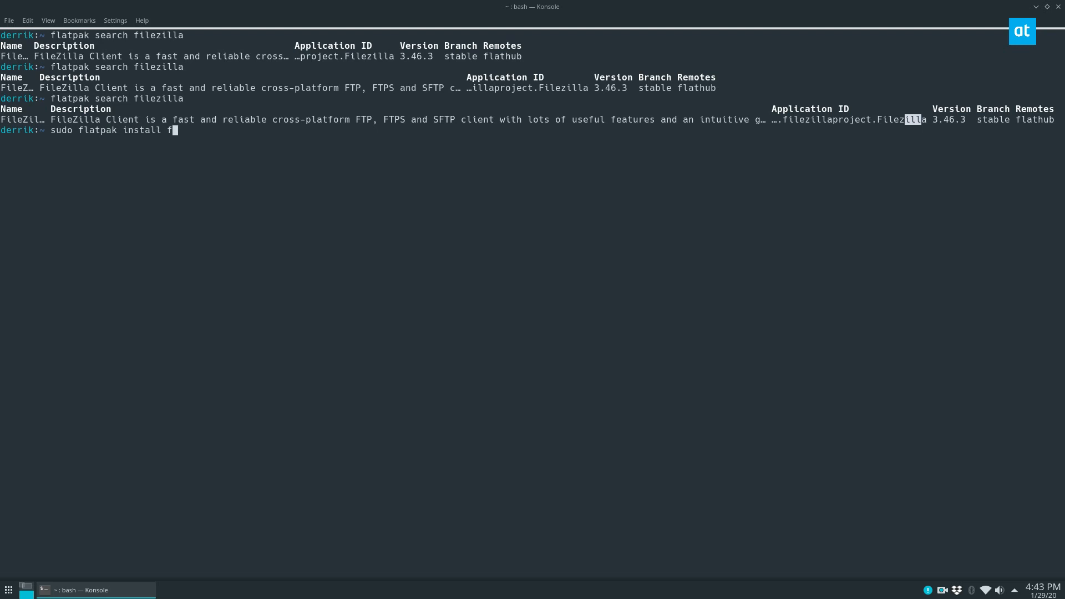
type("ilezilla")
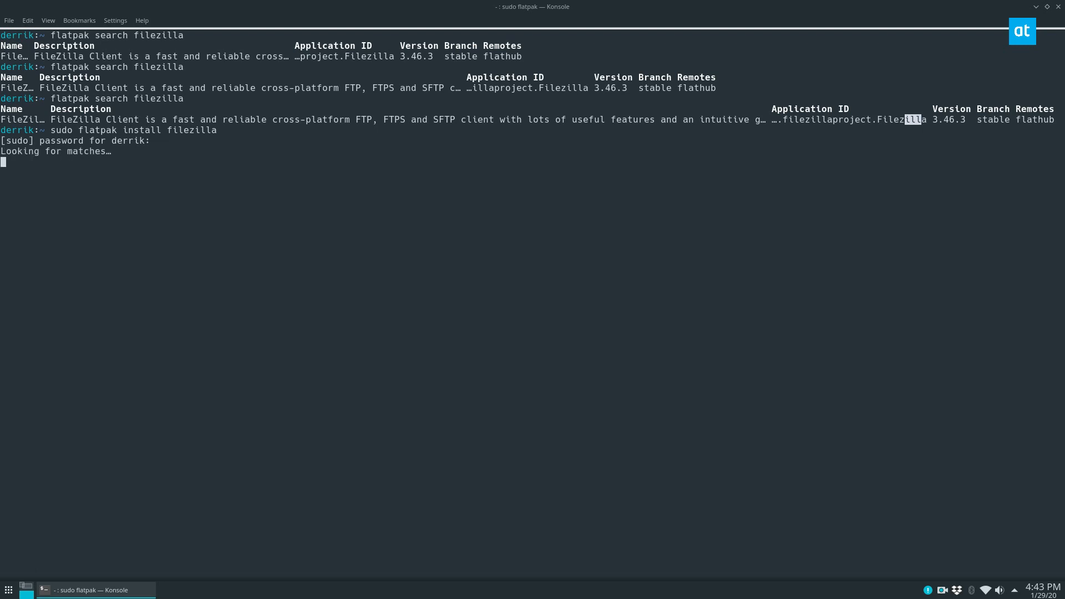
mouse_move(85, 174)
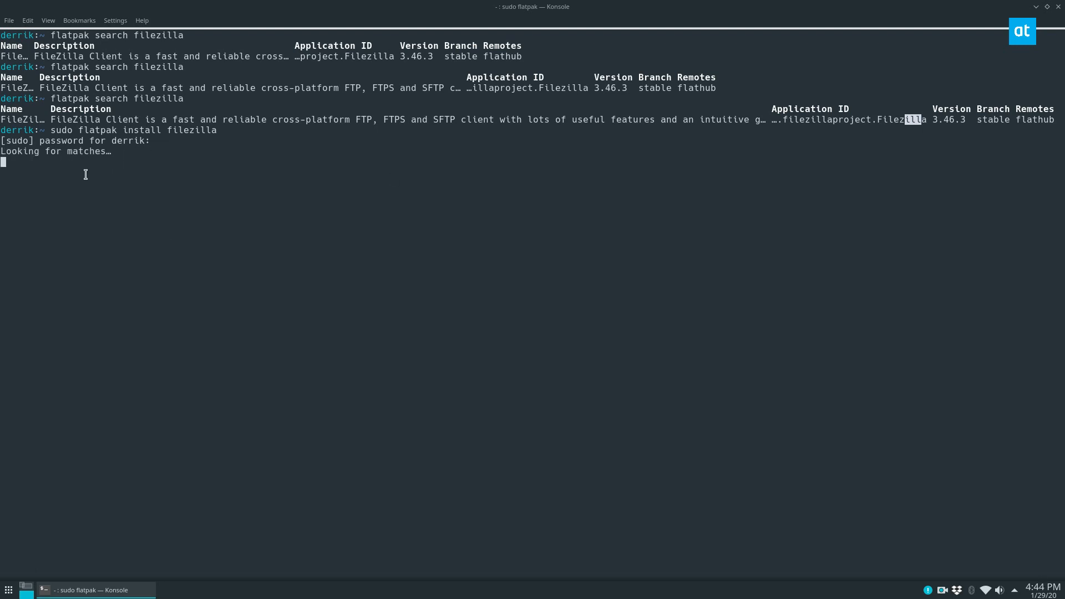
mouse_move(119, 163)
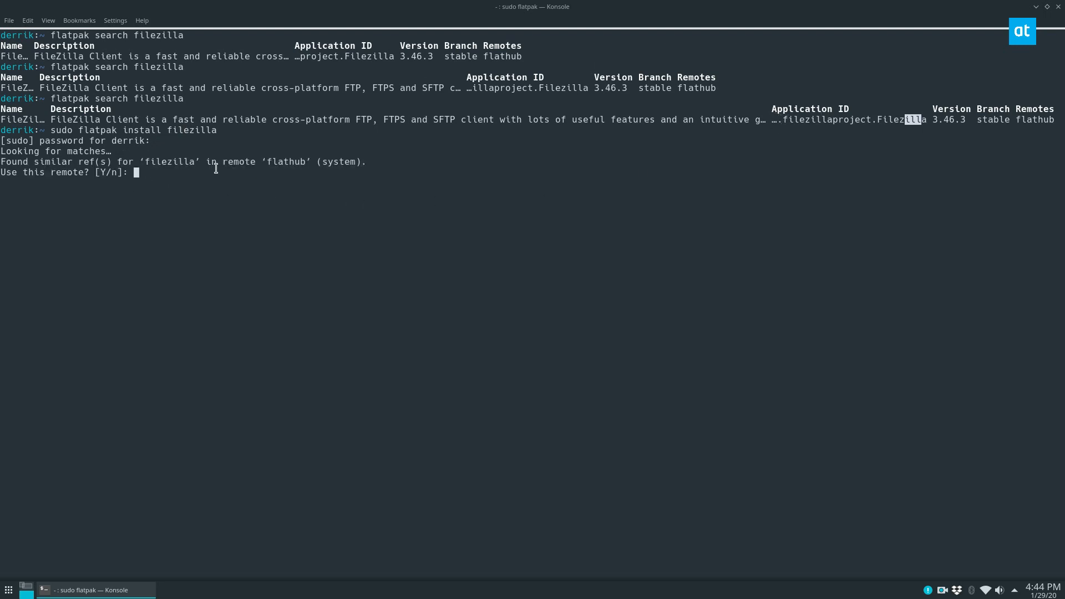
type("y")
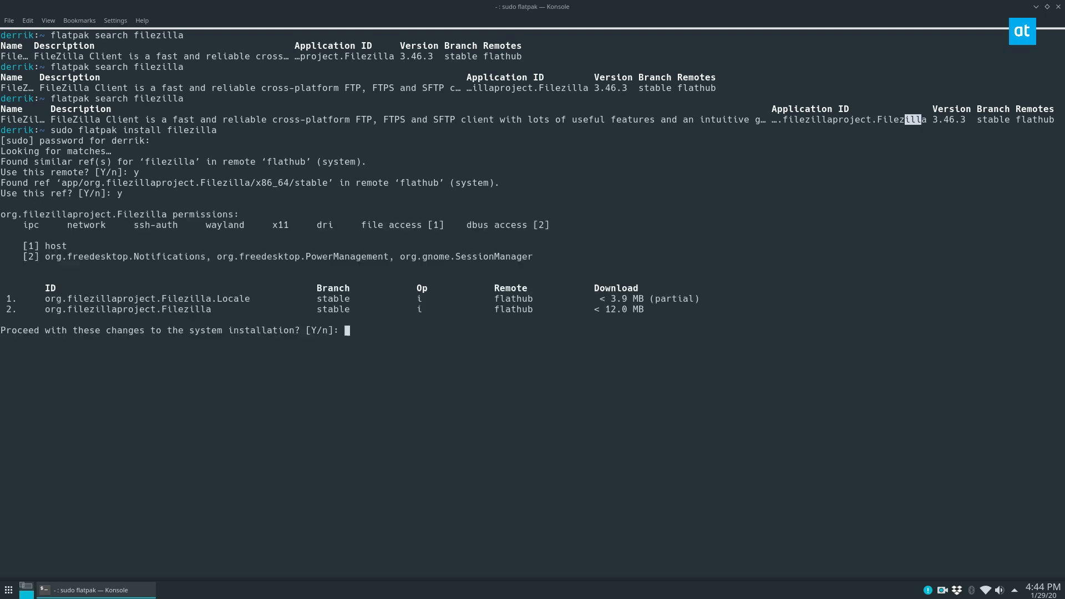
type("y")
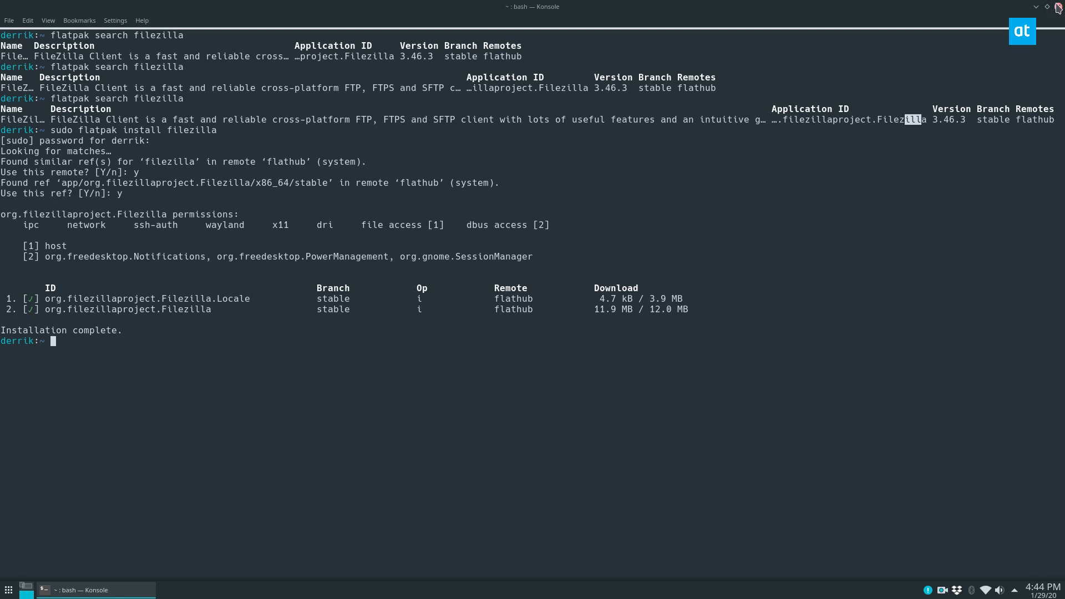
Step: Search the launcher for 'f' and start FileZilla so its main window appears
left_click(8, 589)
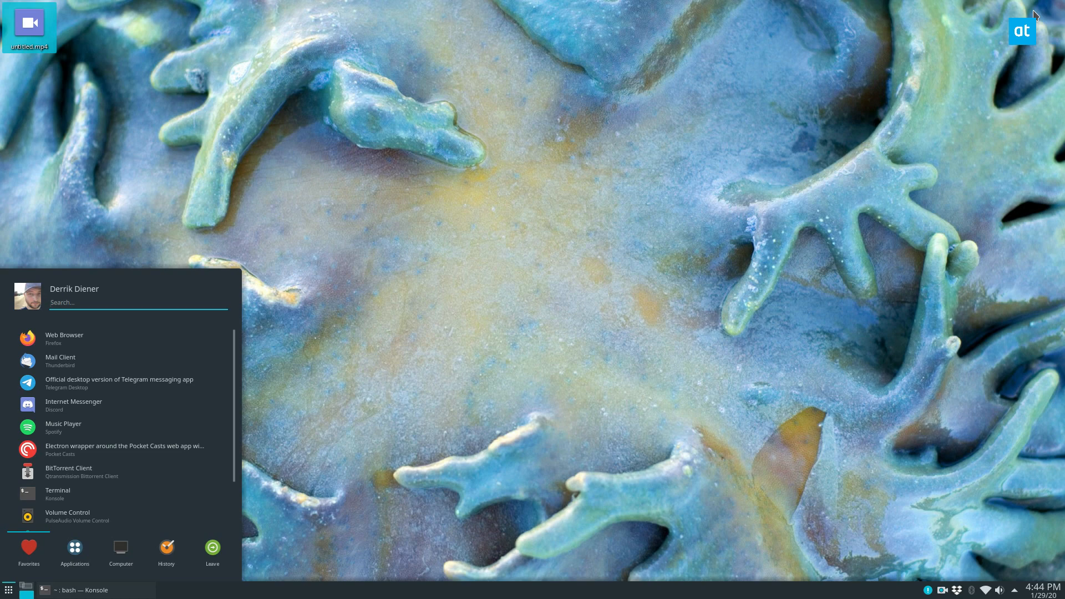
type("f")
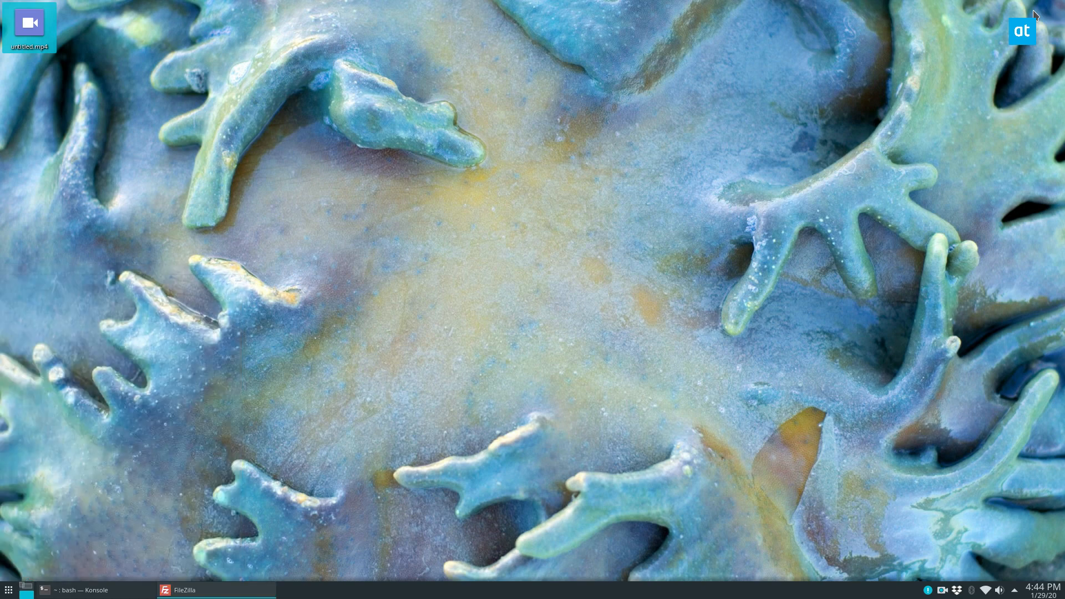
left_click(182, 589)
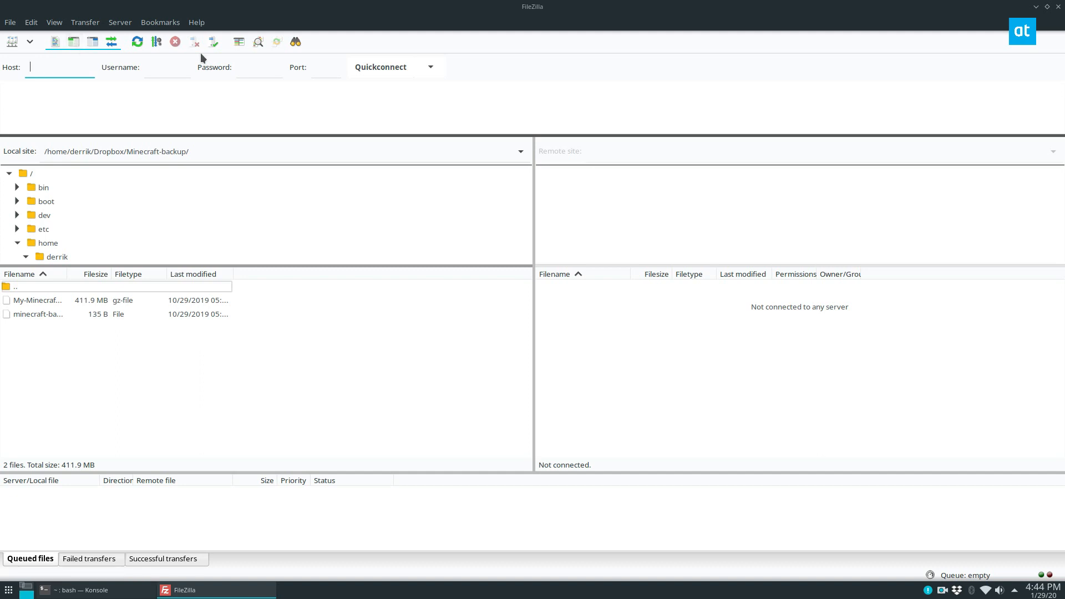
Step: Show the About FileZilla dialog from the Help menu, confirming version 3.46.3
left_click(325, 67)
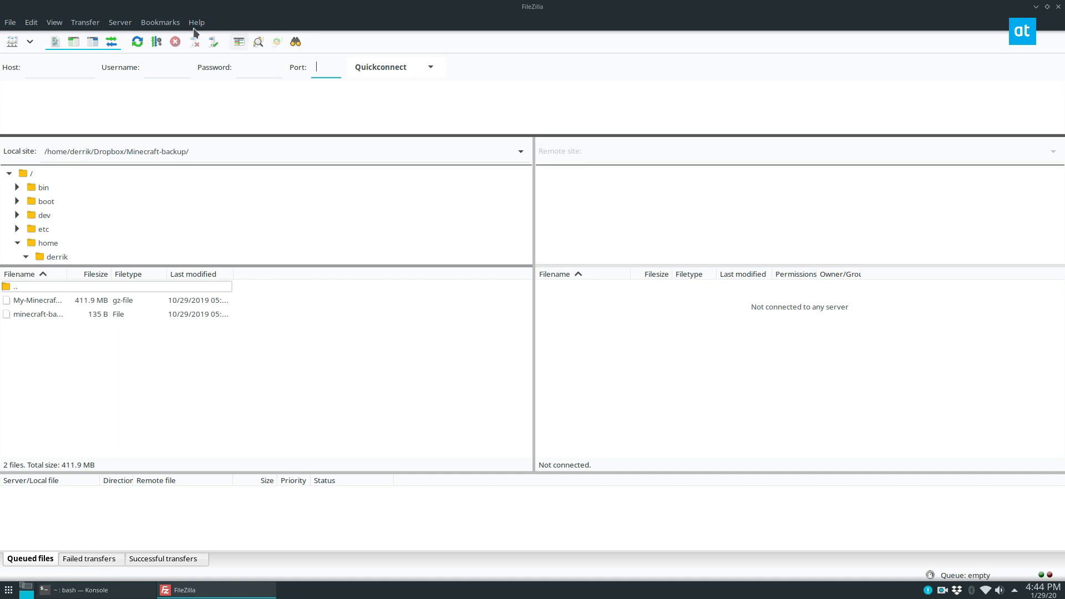
left_click(196, 22)
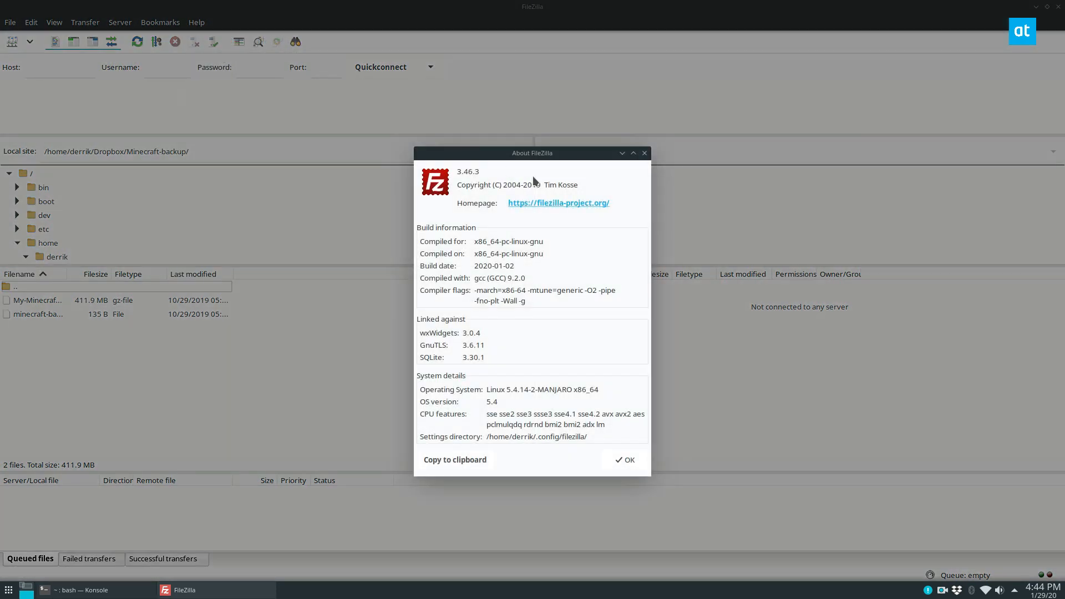
mouse_move(502, 171)
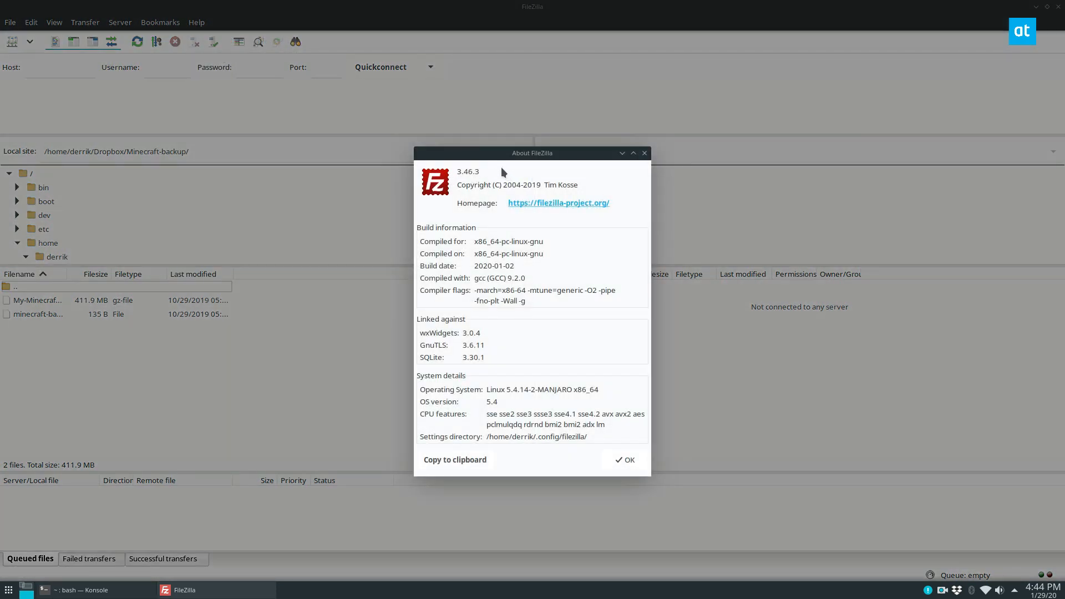